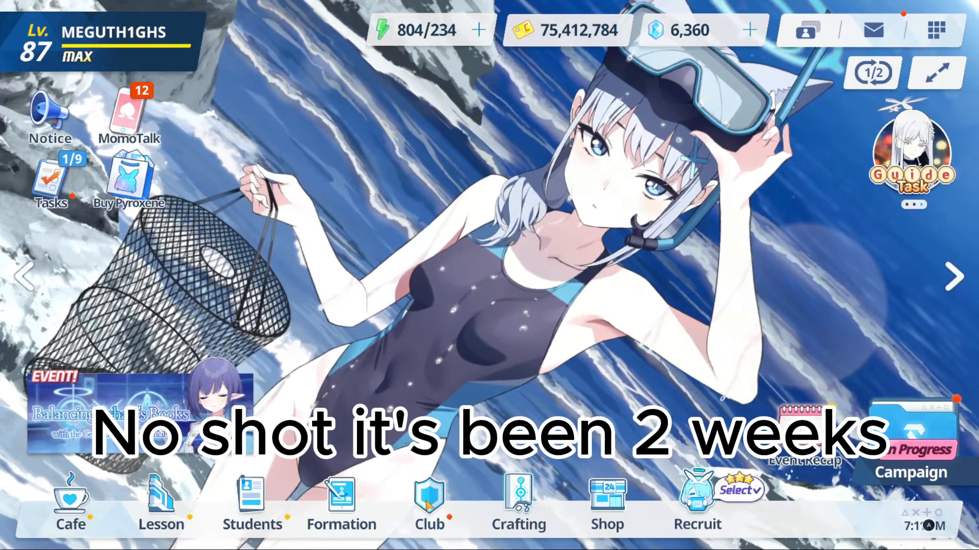
# Step: Open the club lobby chat and scroll through its new messages
pyautogui.click(429, 500)
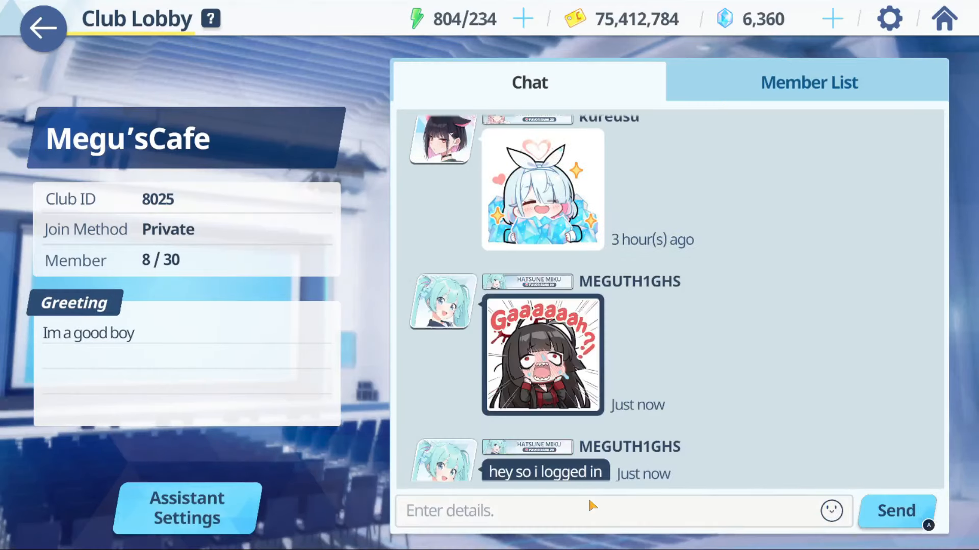
pyautogui.scroll(-3)
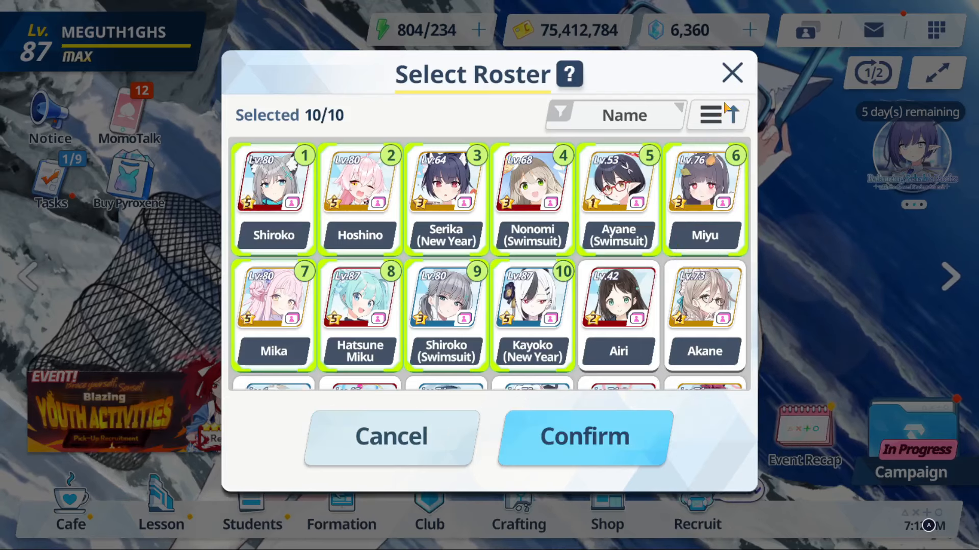
# Step: Claim the Tactical Challenge time reward, then open the Renge Pick-Up Recruitment page
pyautogui.click(582, 436)
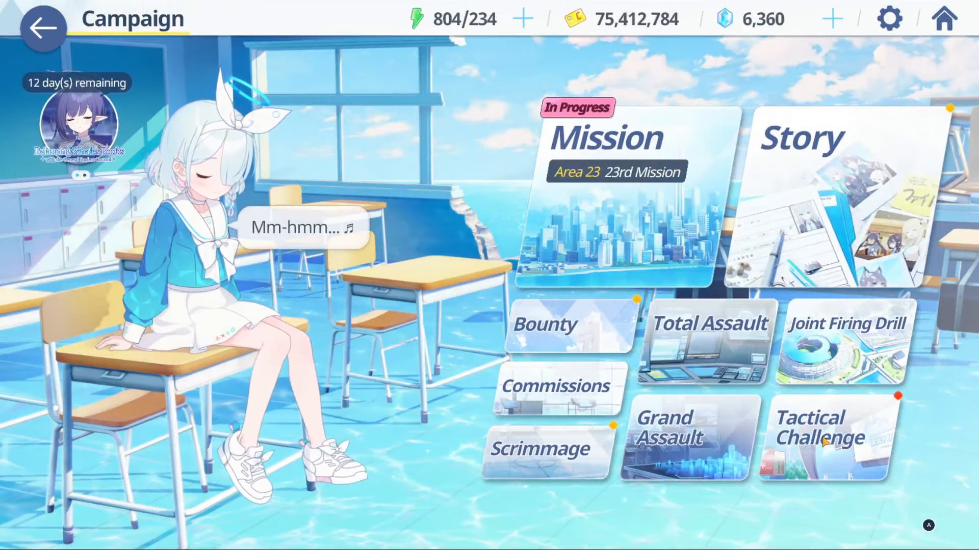
pyautogui.click(819, 428)
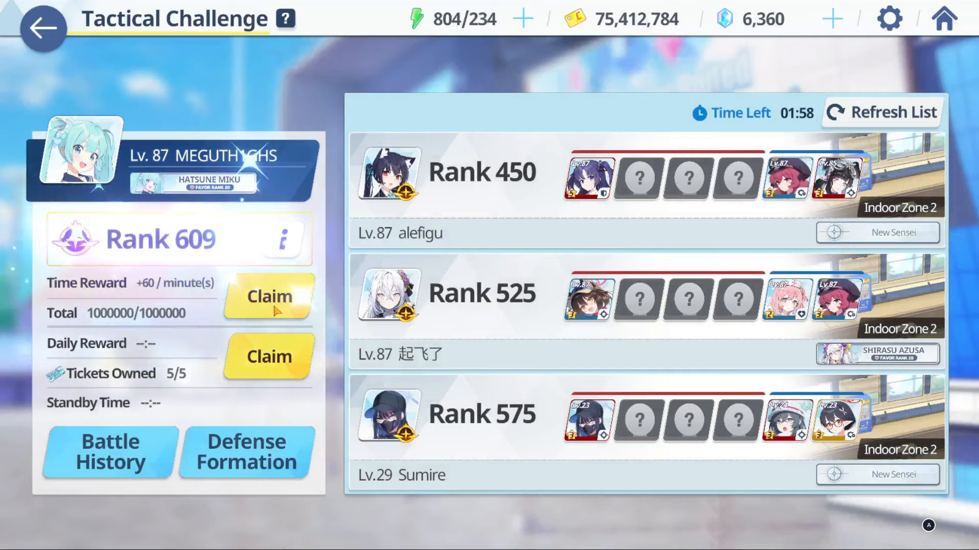
pyautogui.click(43, 27)
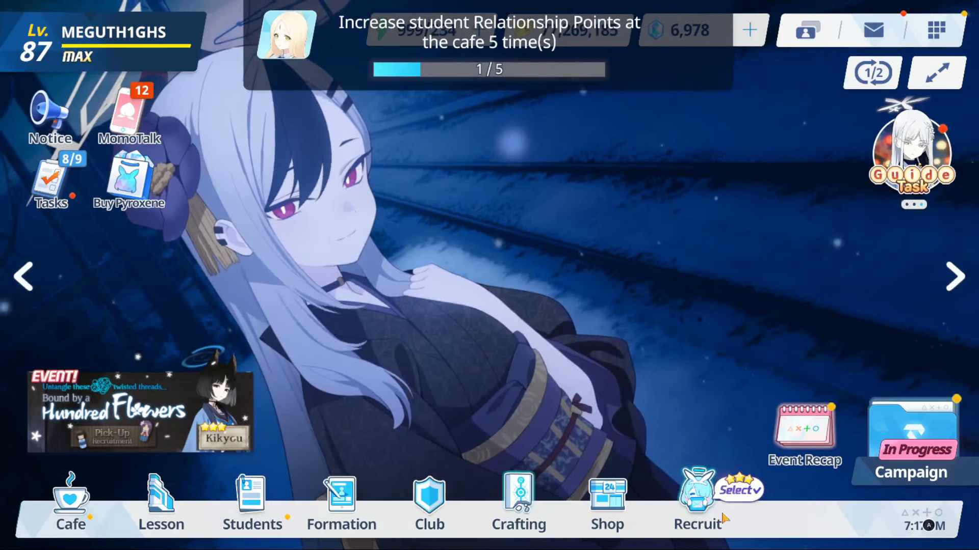
pyautogui.click(697, 500)
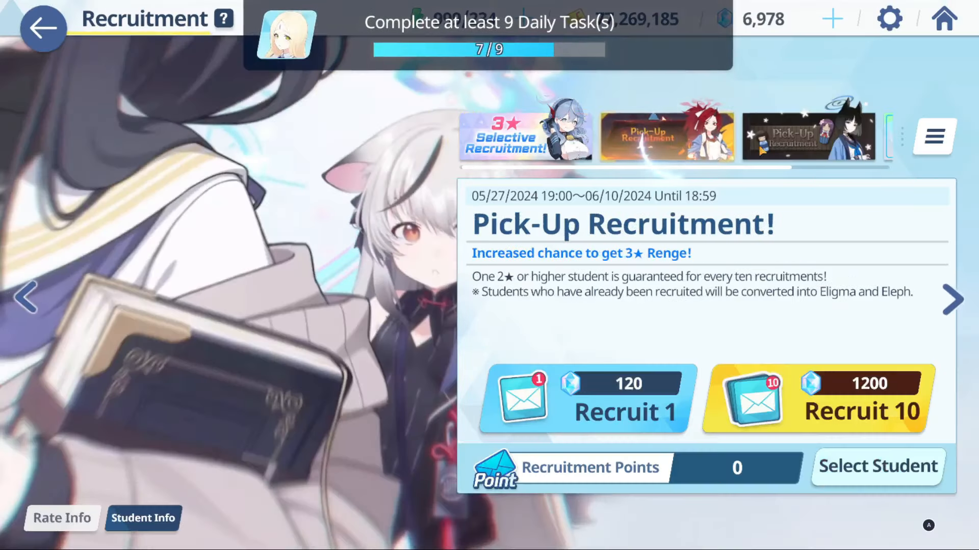
# Step: Leave Recruitment for the lobby, where Tasks shows 9/9 complete
pyautogui.click(807, 136)
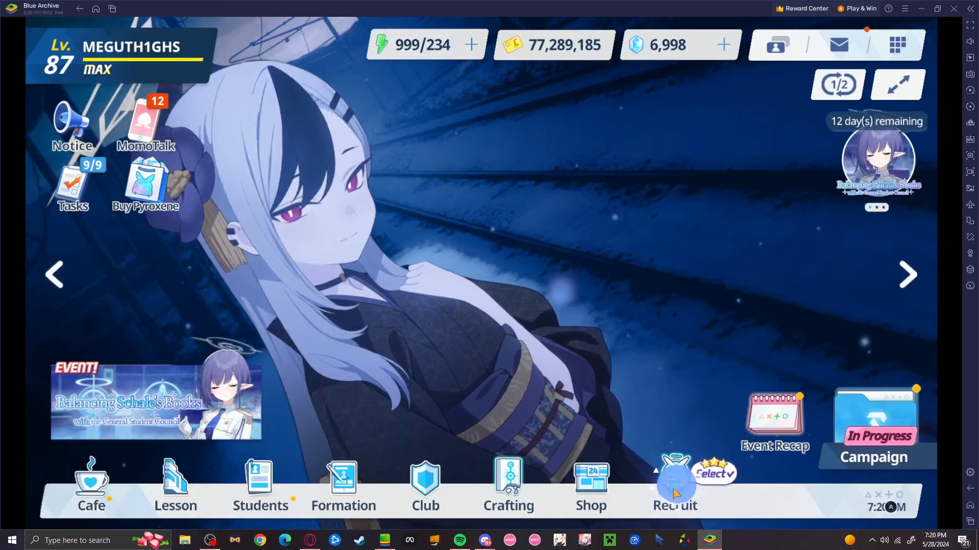
# Step: Do a 1,200-Pyroxene Recruit 10 on the Kikyou Pick-Up and reveal Kikyou
pyautogui.click(674, 487)
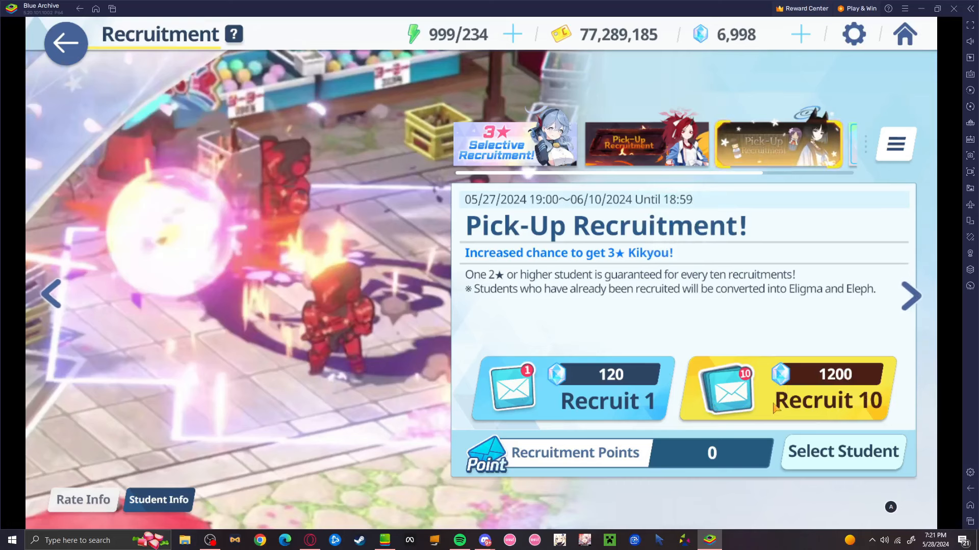
pyautogui.click(785, 389)
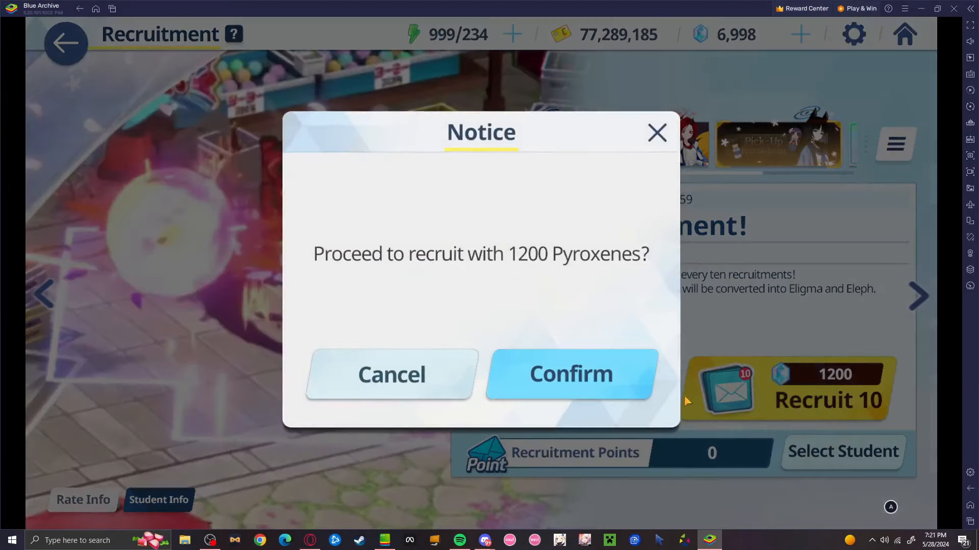
pyautogui.moveTo(578, 357)
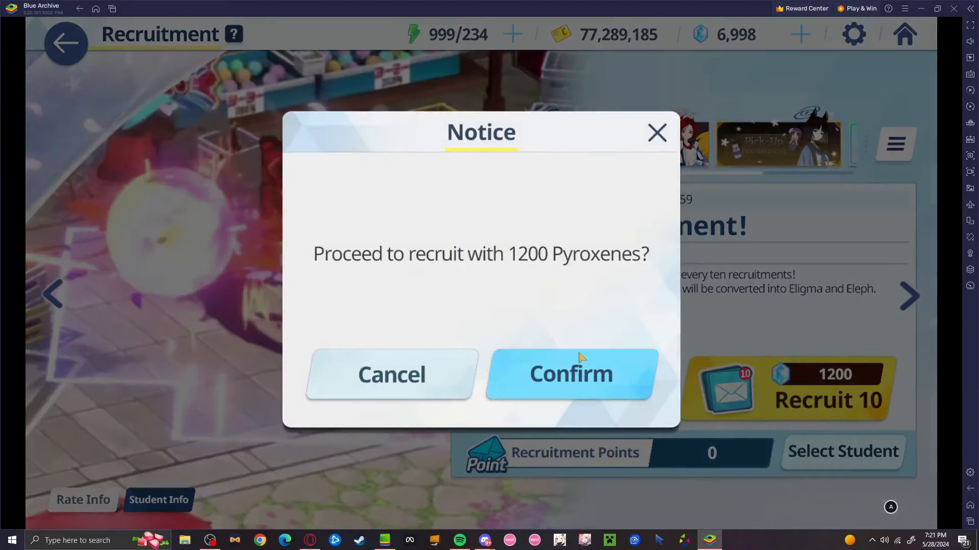
pyautogui.click(569, 374)
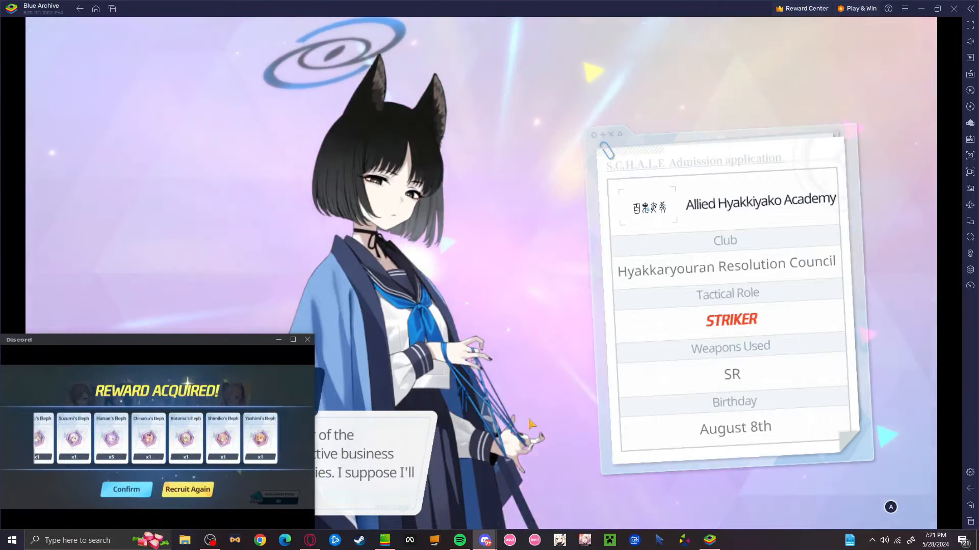
# Step: Enlarge the friend's screen share from the small Discord pop-out window
pyautogui.click(187, 489)
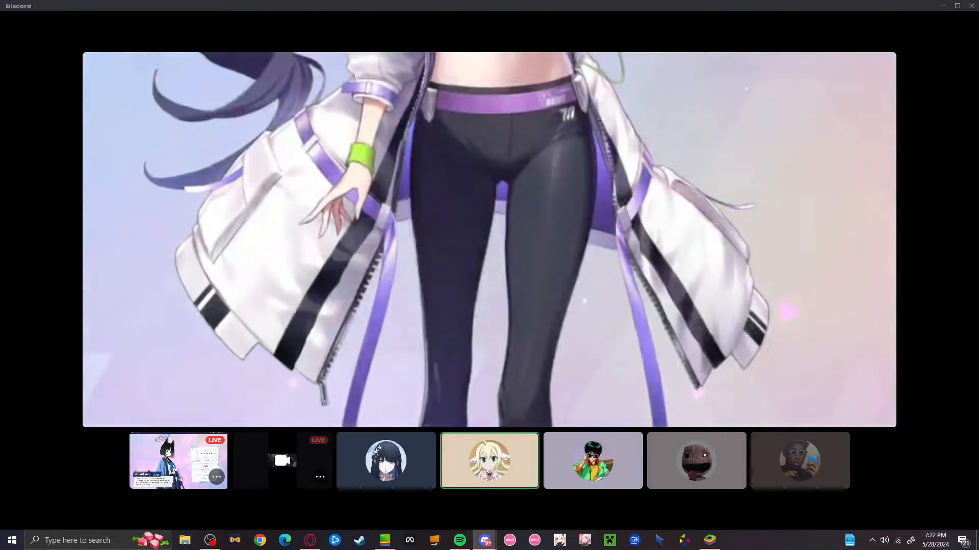
# Step: Watch the friend's ten-pull results on stream, then show the General 1 call grid
pyautogui.click(385, 461)
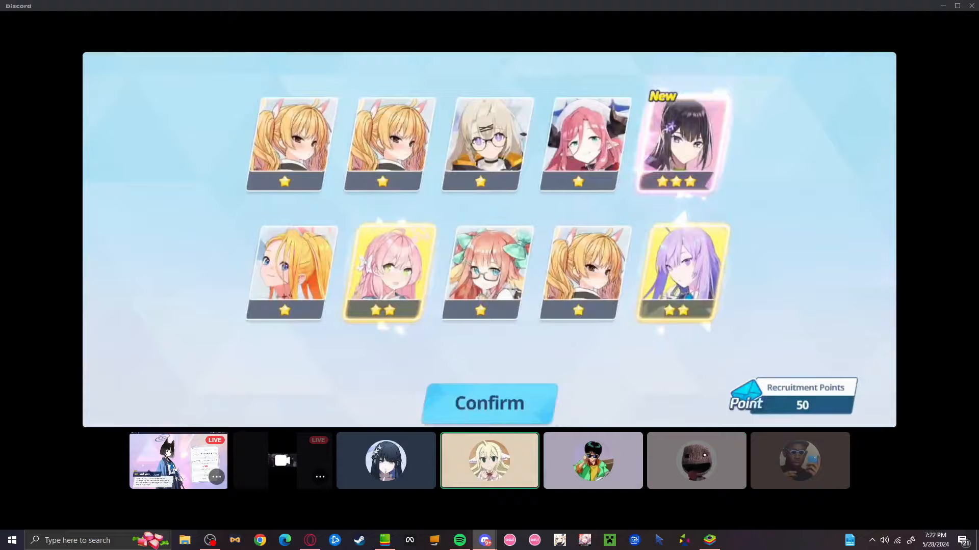
pyautogui.click(489, 403)
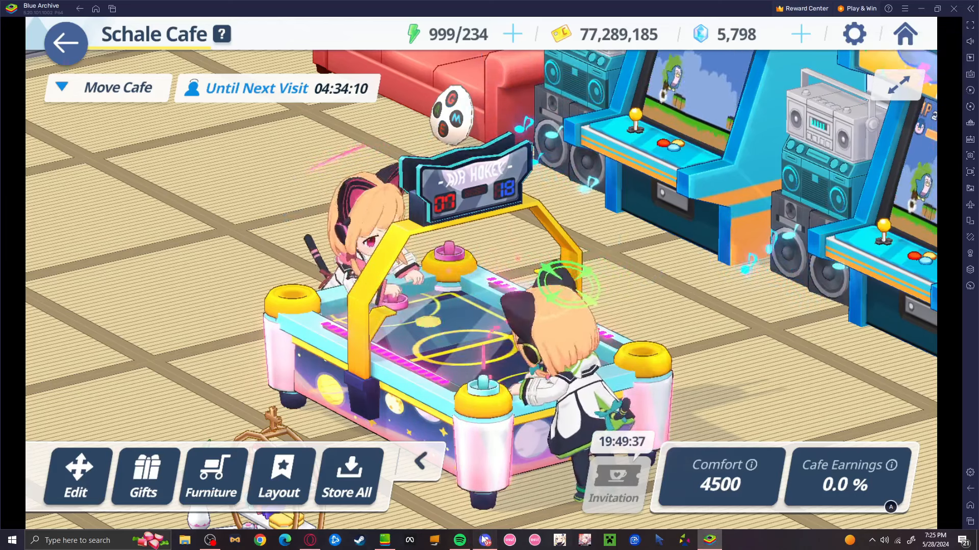
pyautogui.click(483, 540)
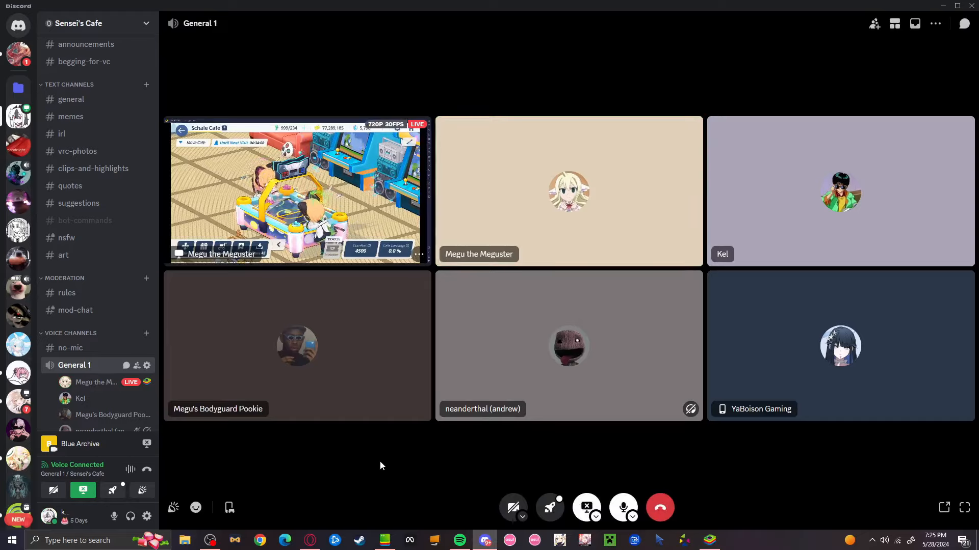